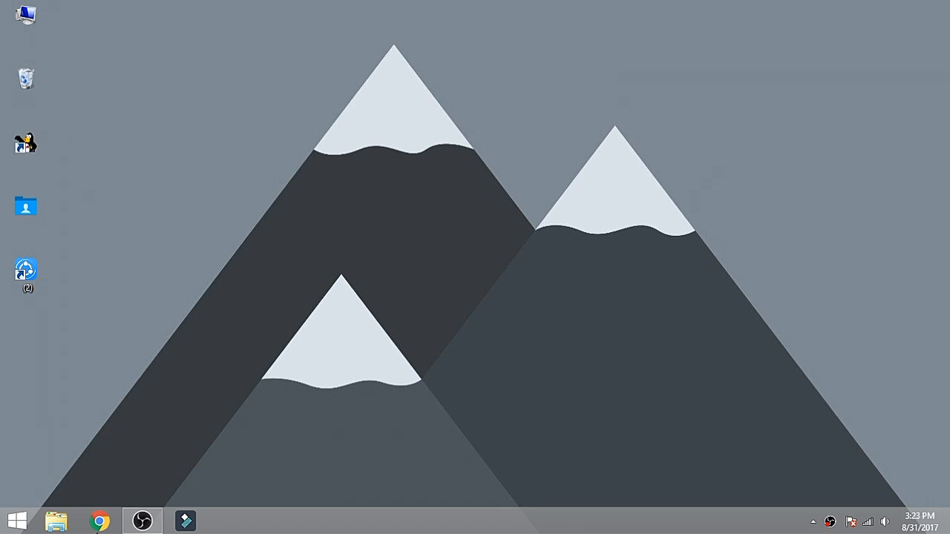
# Launch Chrome and open YouTube from the New Tab page's frequently visited tiles
pyautogui.click(101, 520)
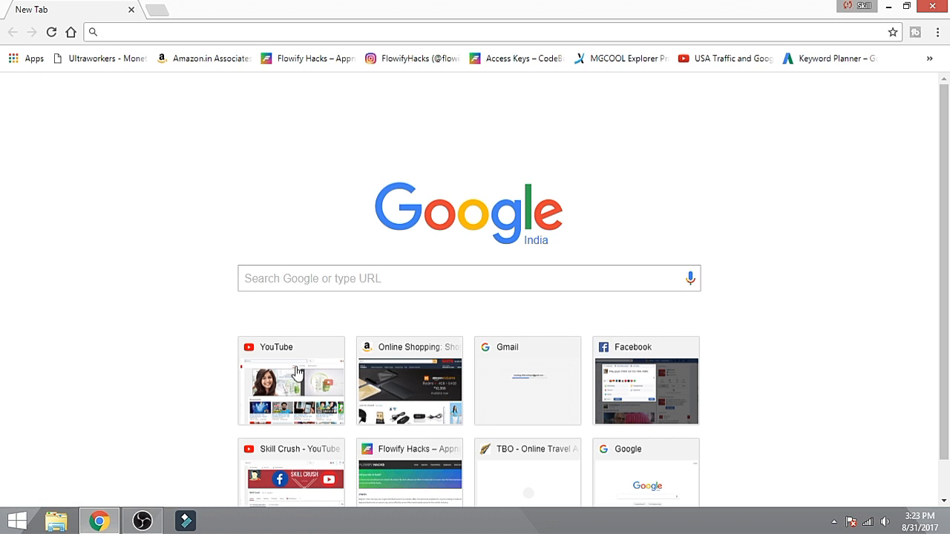
pyautogui.click(290, 380)
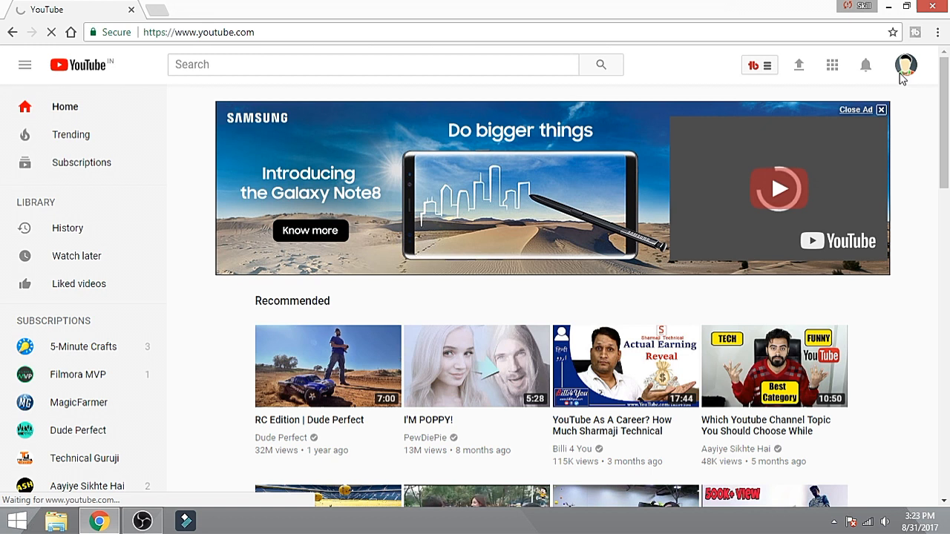
# Choose Restore old YouTube from the account menu and answer 'I prefer not to answer'
pyautogui.click(904, 64)
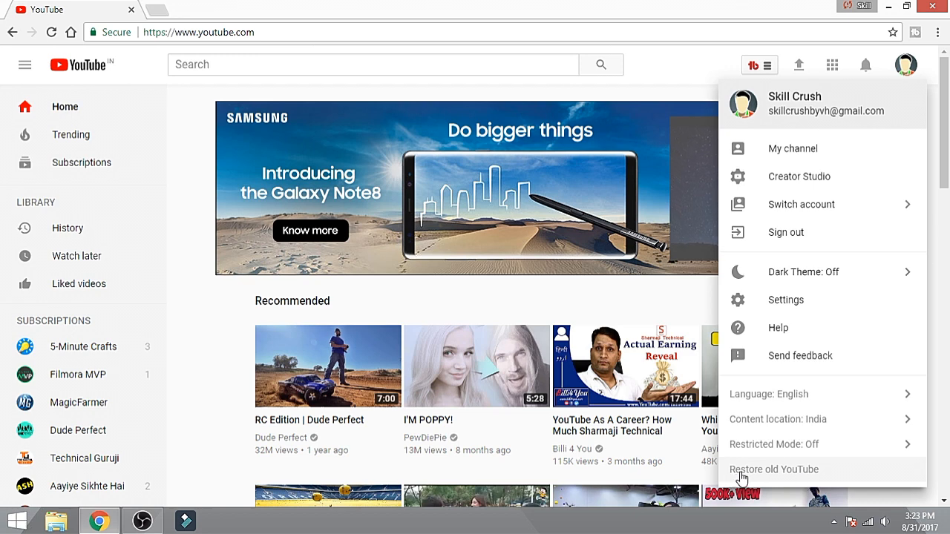
pyautogui.moveTo(772, 481)
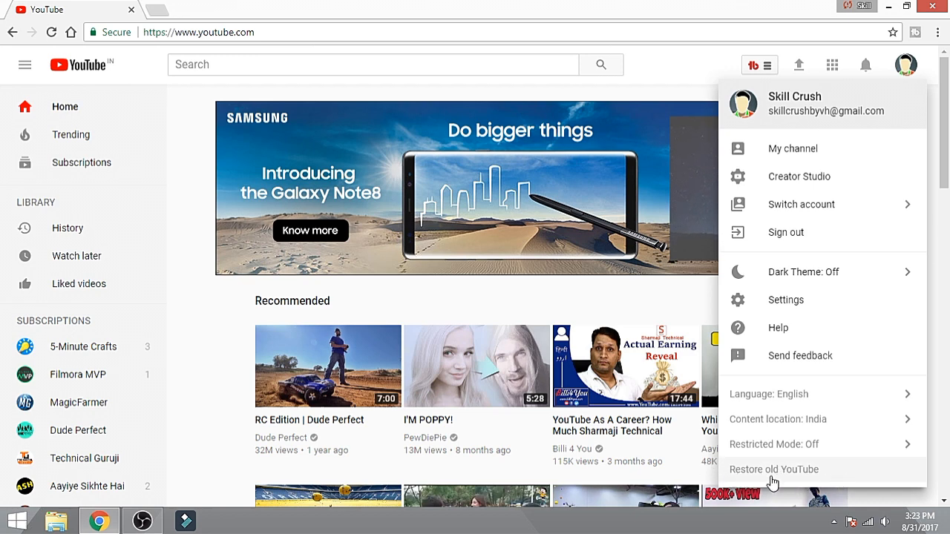
pyautogui.click(774, 469)
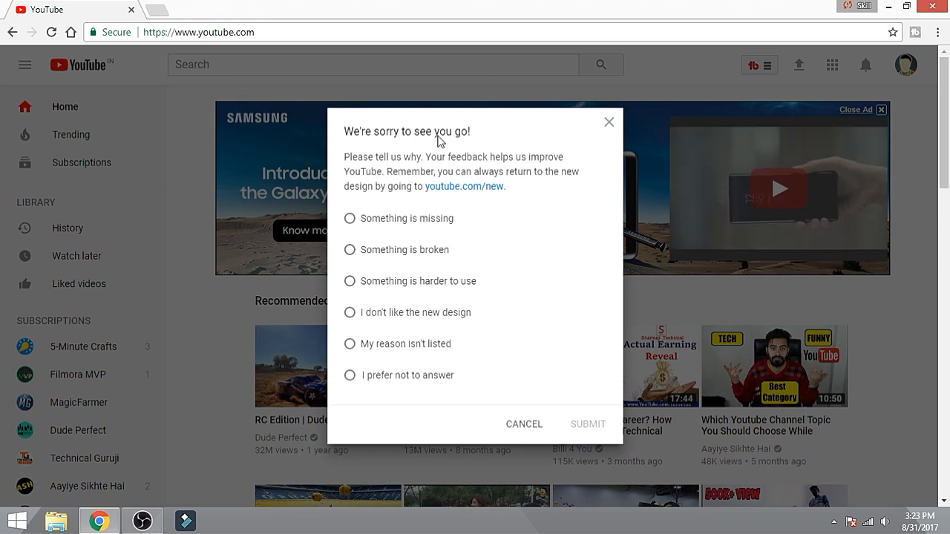
pyautogui.moveTo(364, 328)
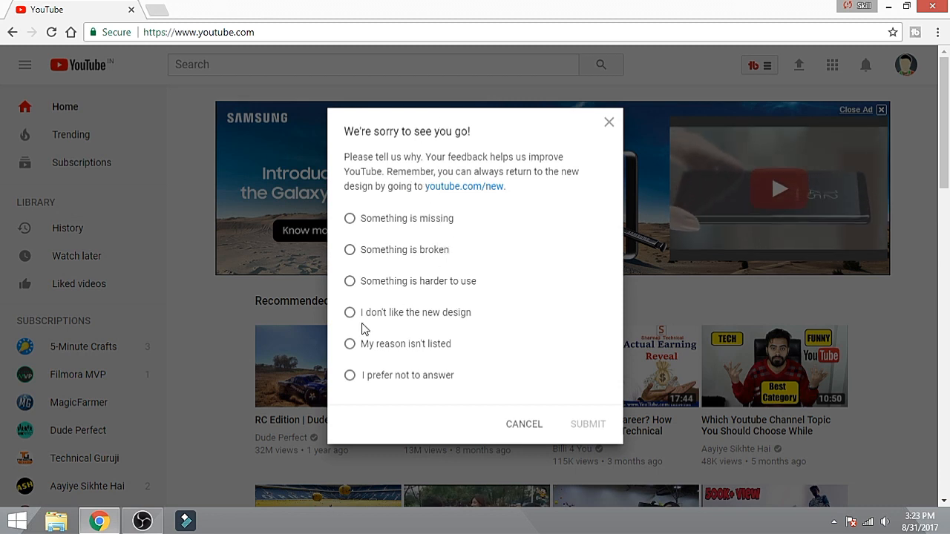
pyautogui.moveTo(415, 349)
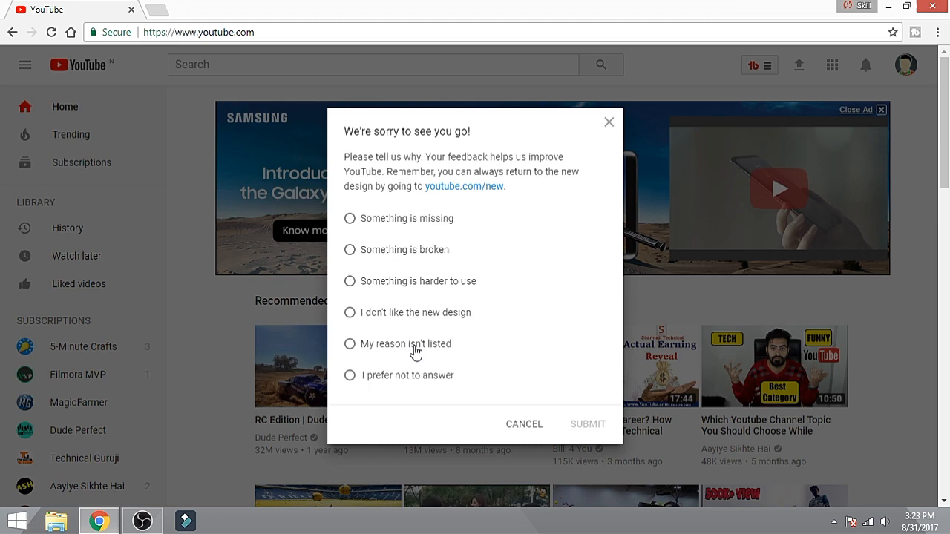
pyautogui.click(349, 374)
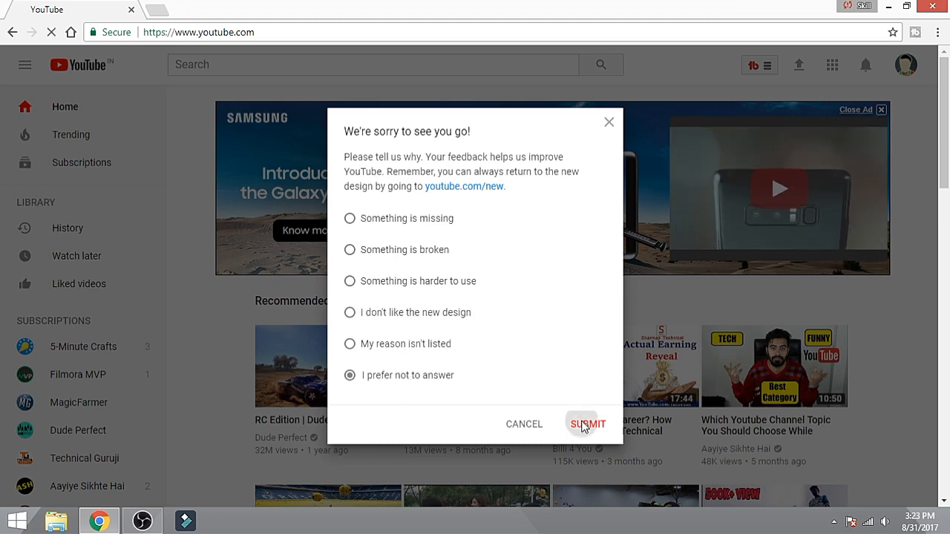
# Submit the feedback survey to apply the old YouTube layout
pyautogui.click(586, 424)
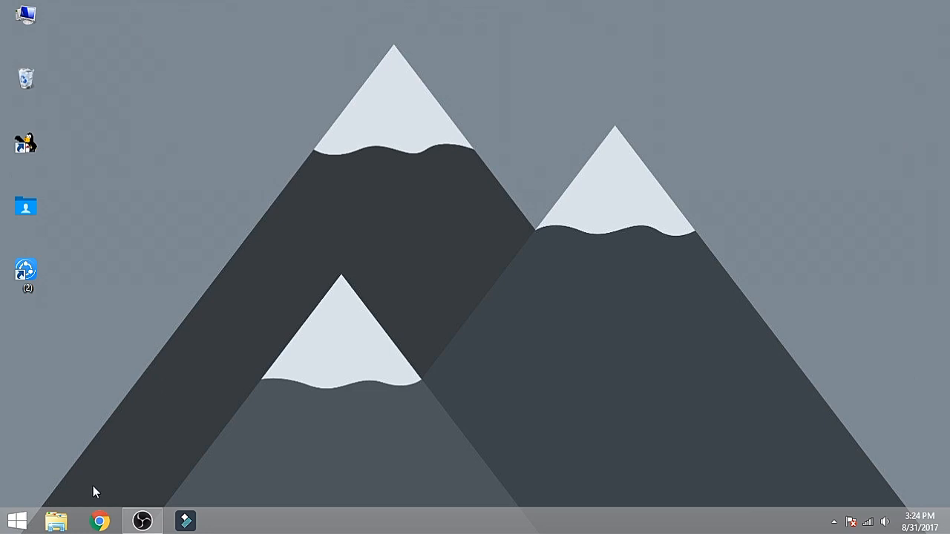
pyautogui.moveTo(110, 512)
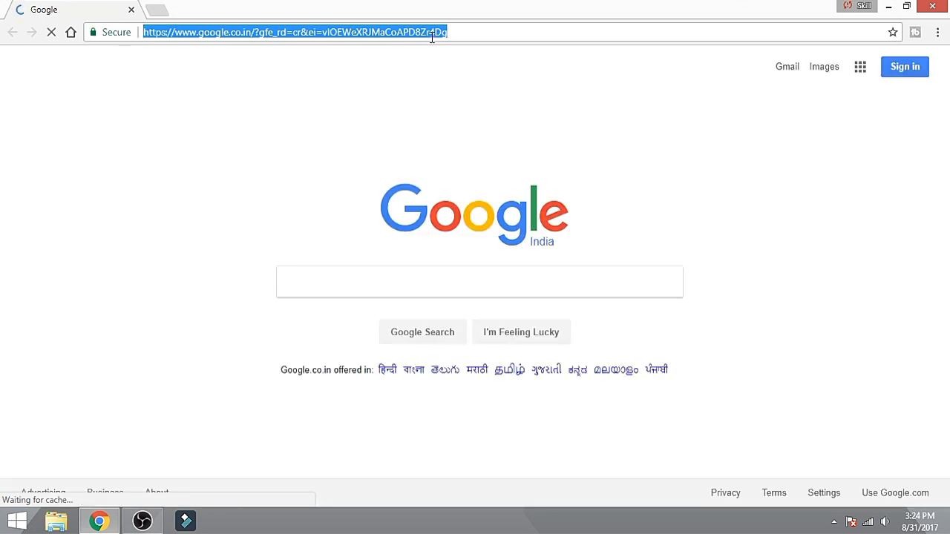
# Load youtube.com in the old layout and open its account menu
pyautogui.write('youtube.com')
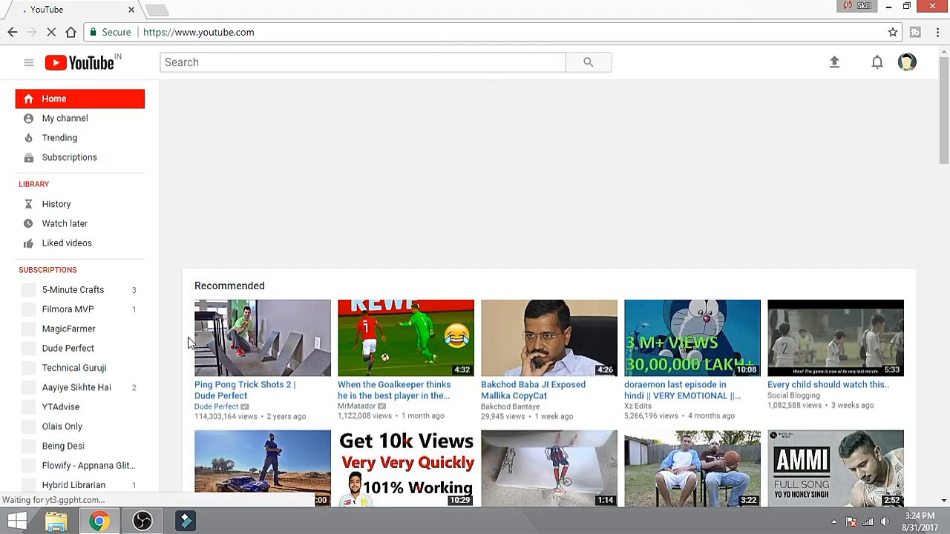
pyautogui.moveTo(64, 118)
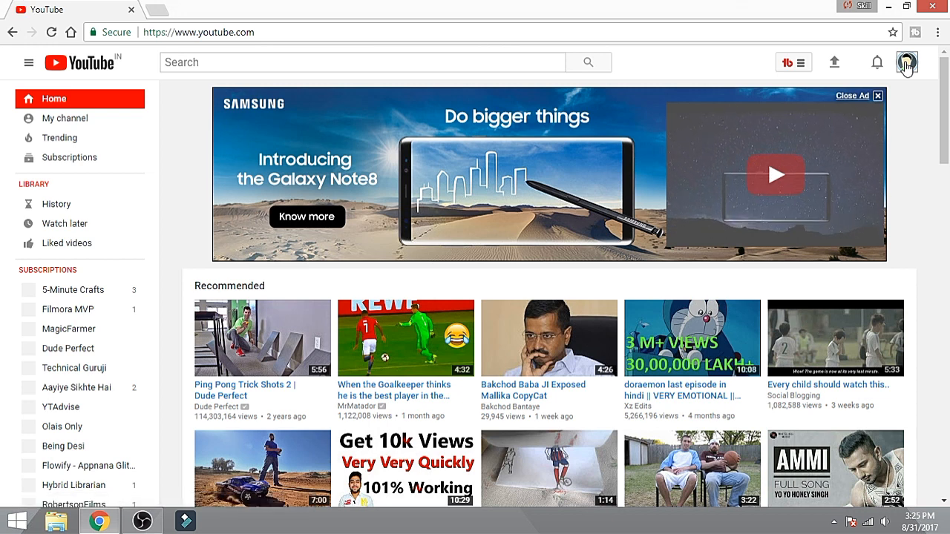
pyautogui.click(906, 62)
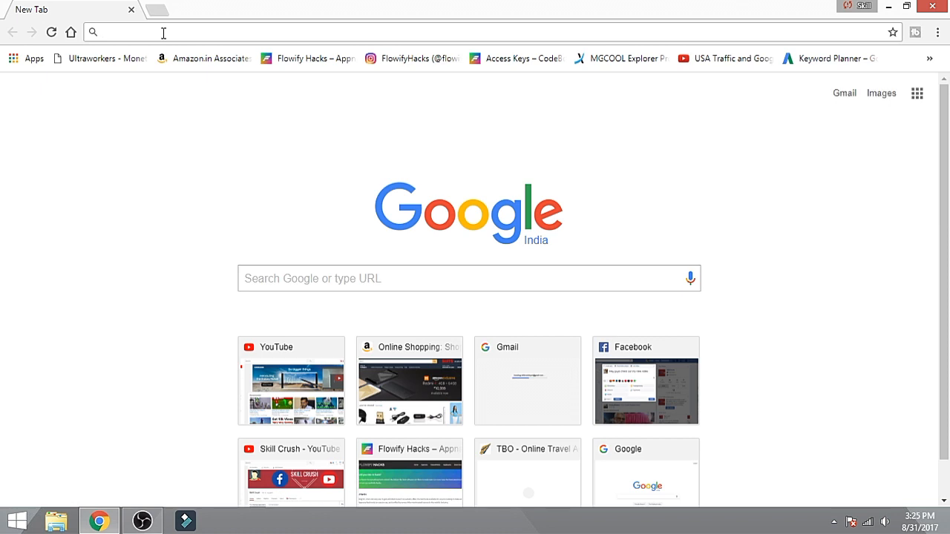
# Go to youtube.com/new and click GET IT NOW to restore the new design
pyautogui.write('youtube.com')
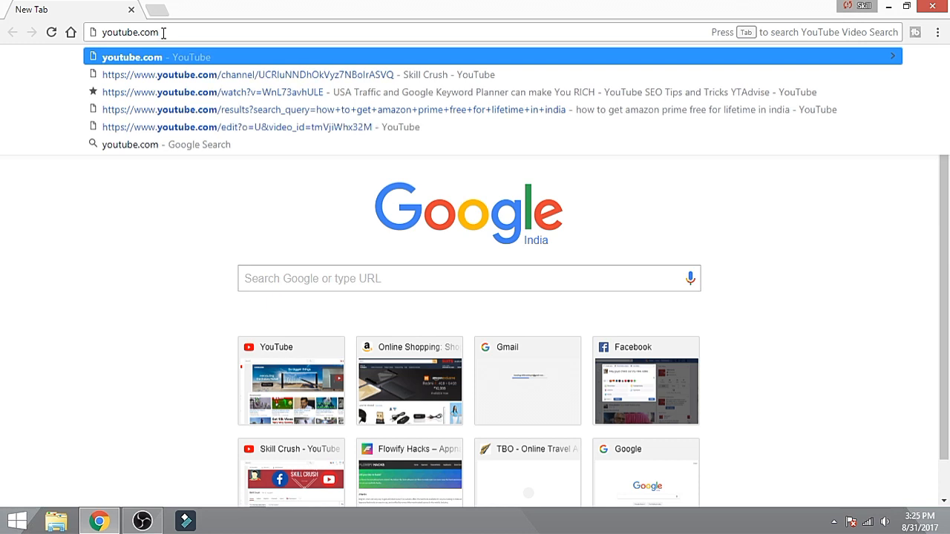
pyautogui.write('/')
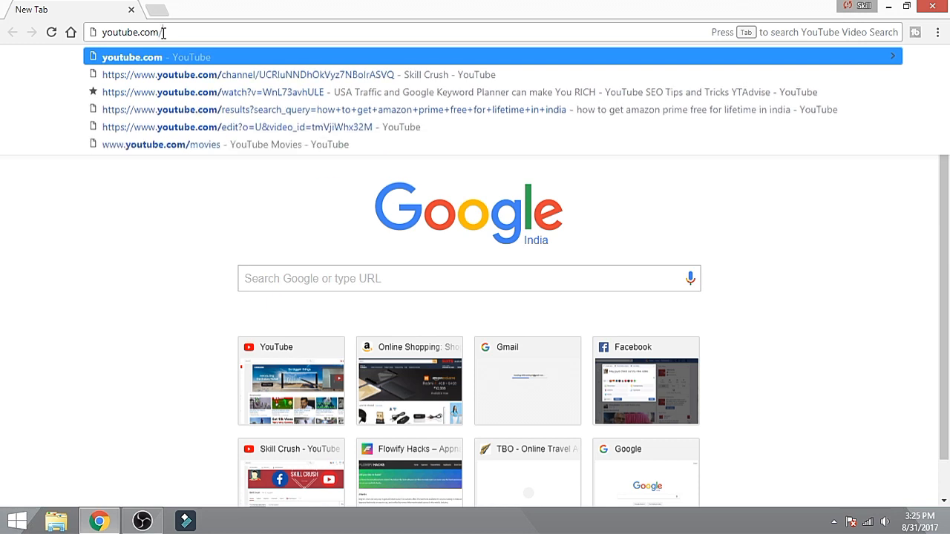
pyautogui.write('/new')
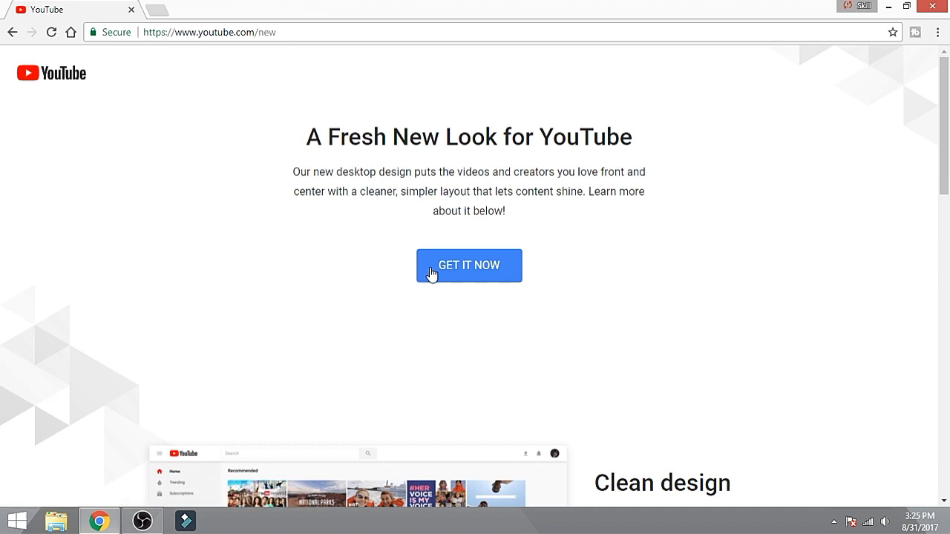
pyautogui.click(468, 265)
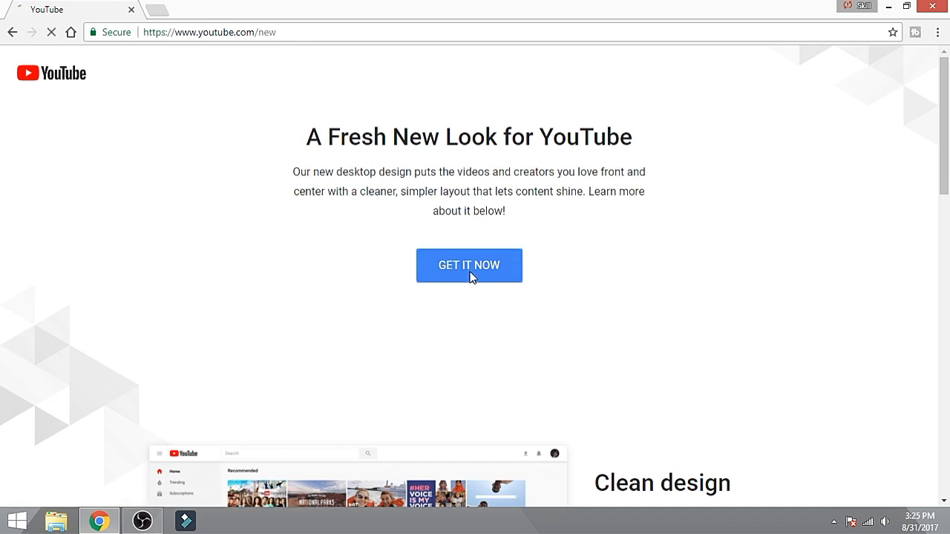
pyautogui.click(469, 264)
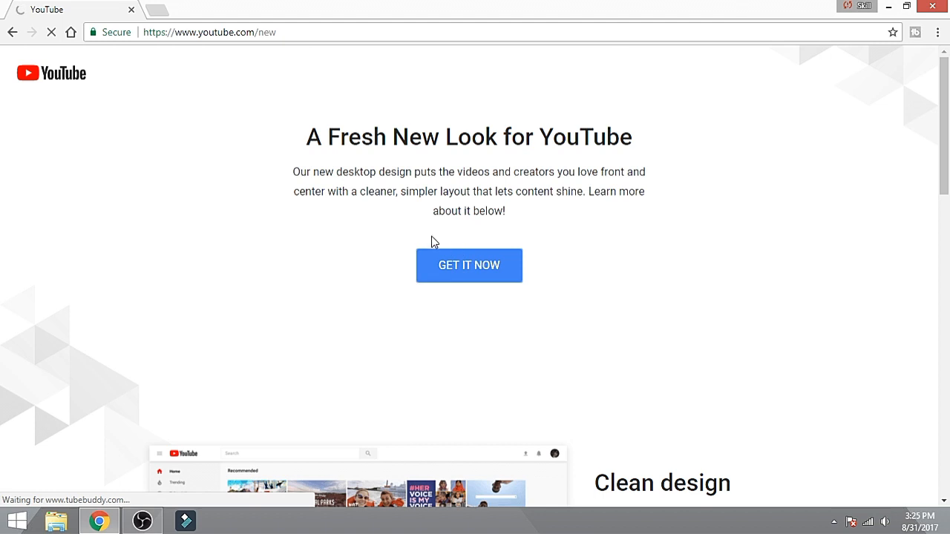